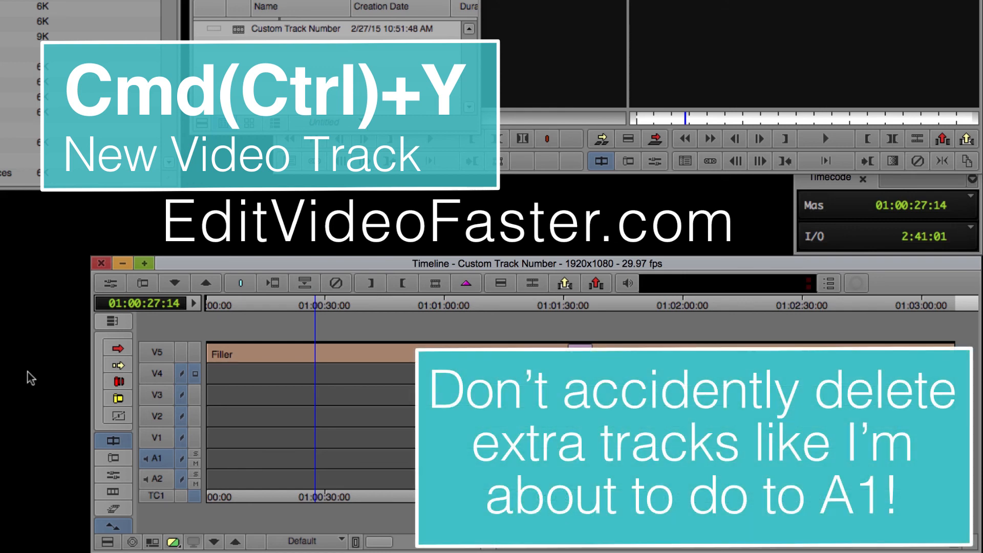
# - Add a video track with Cmd+Y, then confirm deleting the selected tracks
pyautogui.press('cmd+y')
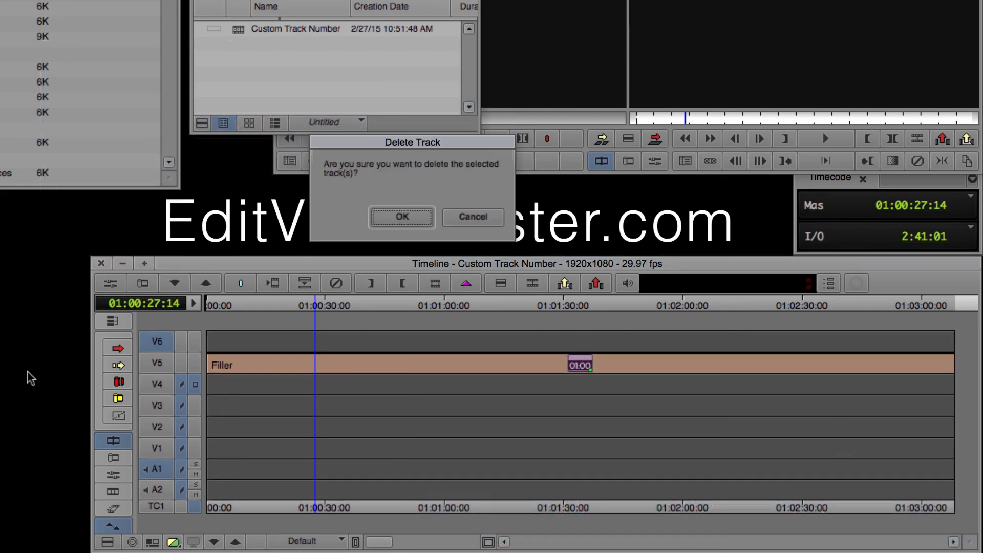
pyautogui.click(402, 217)
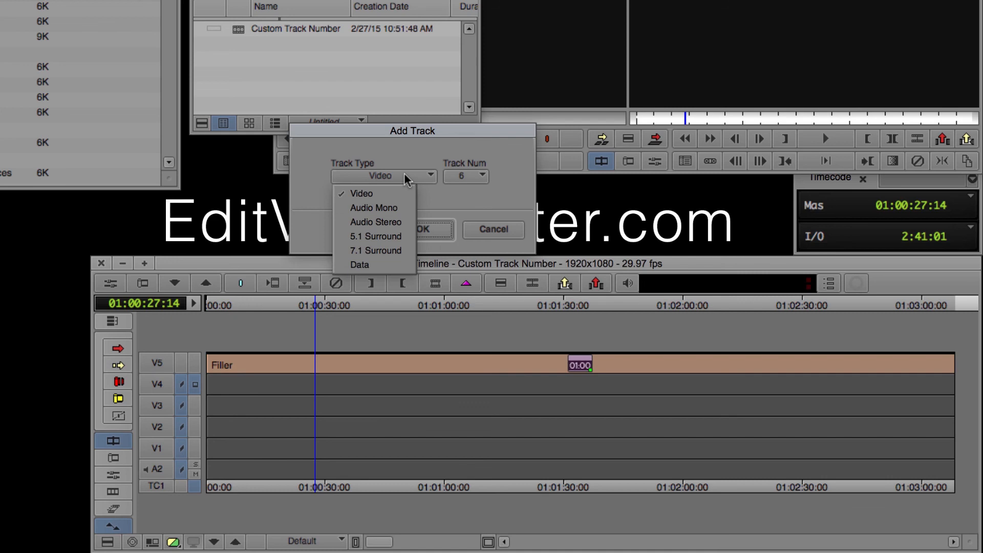
# - Add a new Video track numbered 20 via the Add Track dialog
pyautogui.click(466, 176)
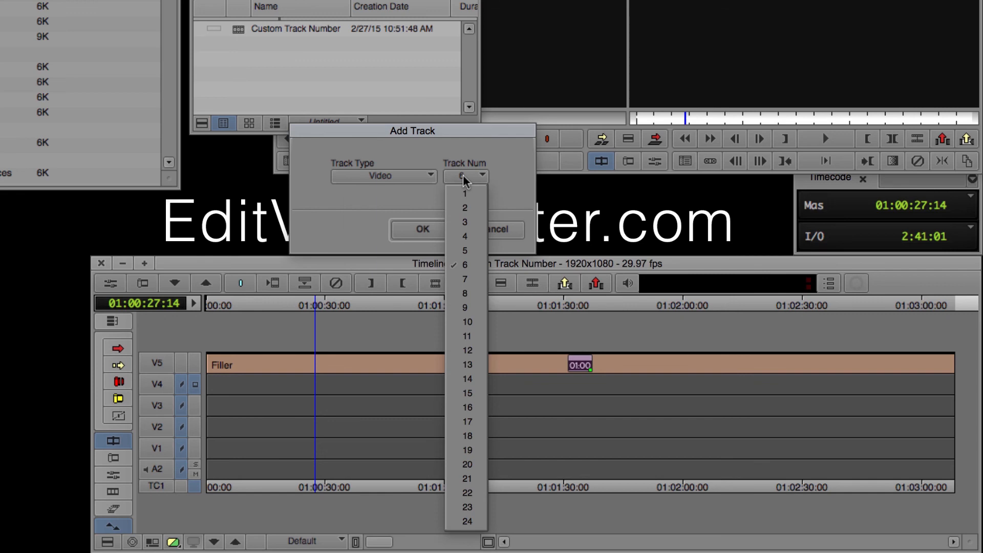
pyautogui.click(466, 464)
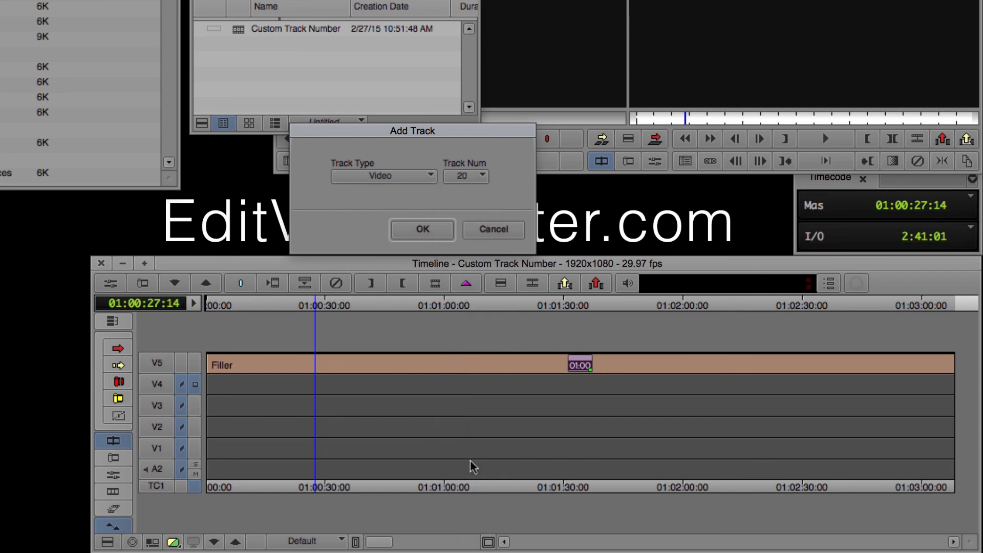
pyautogui.click(422, 229)
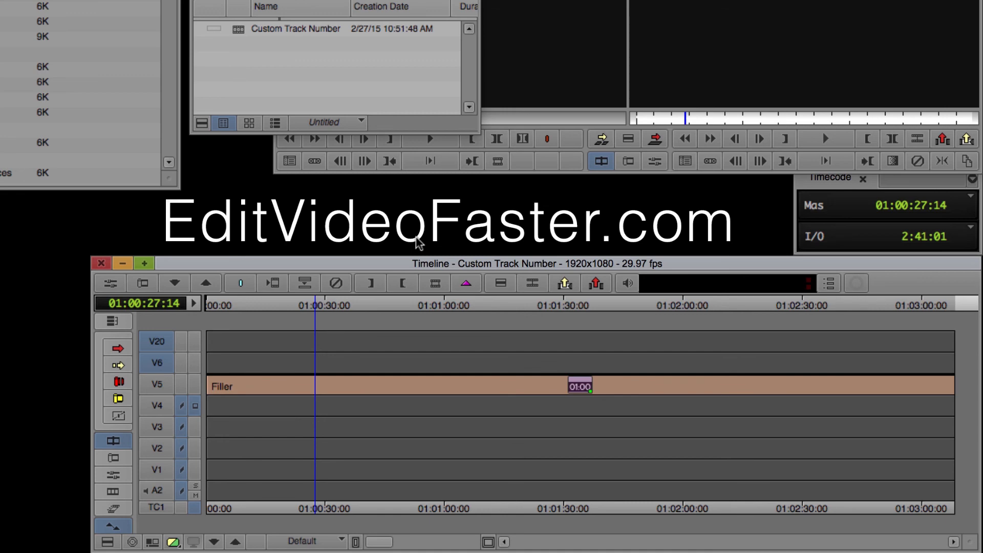
pyautogui.moveTo(174, 339)
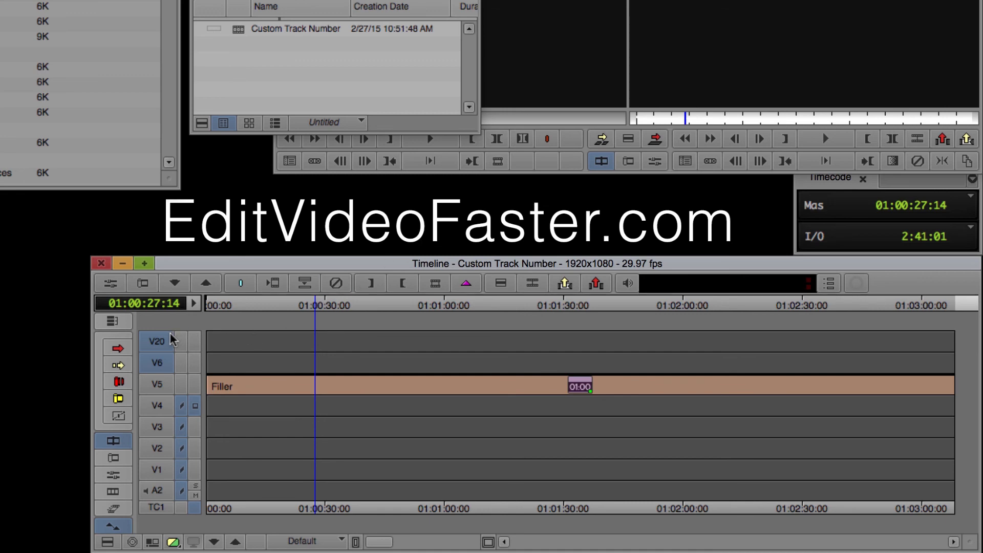
pyautogui.moveTo(158, 343)
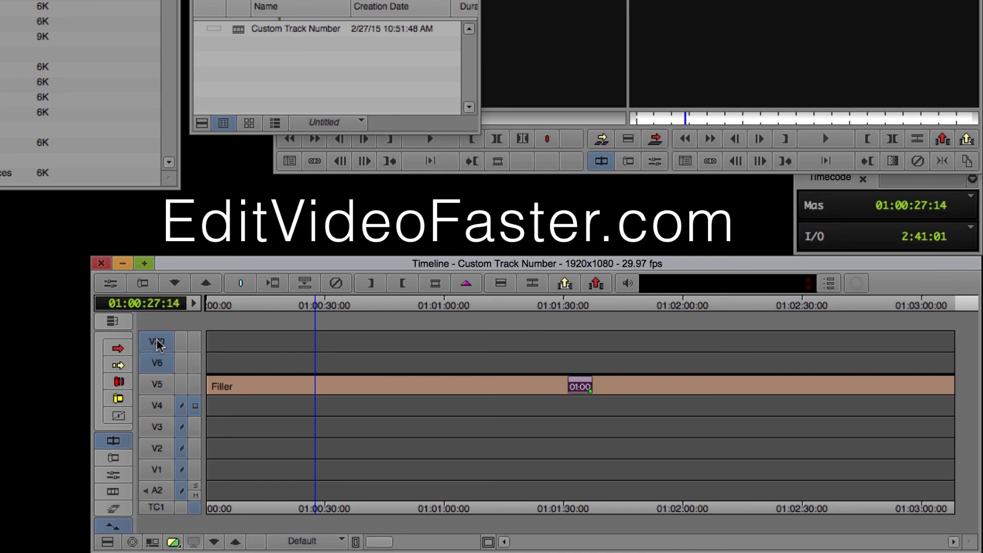
# - Open the context menu on the V20 track header
pyautogui.rightClick(157, 342)
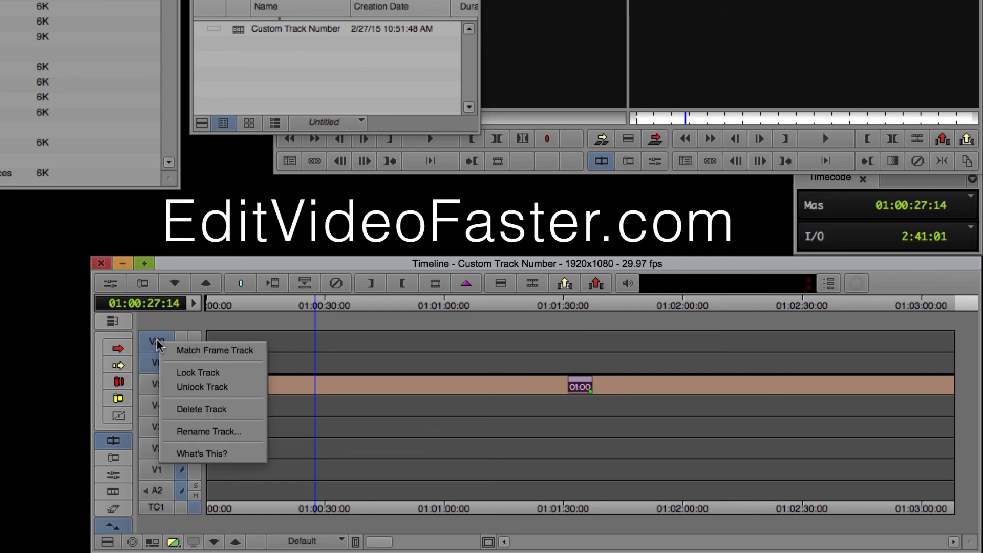
pyautogui.moveTo(251, 430)
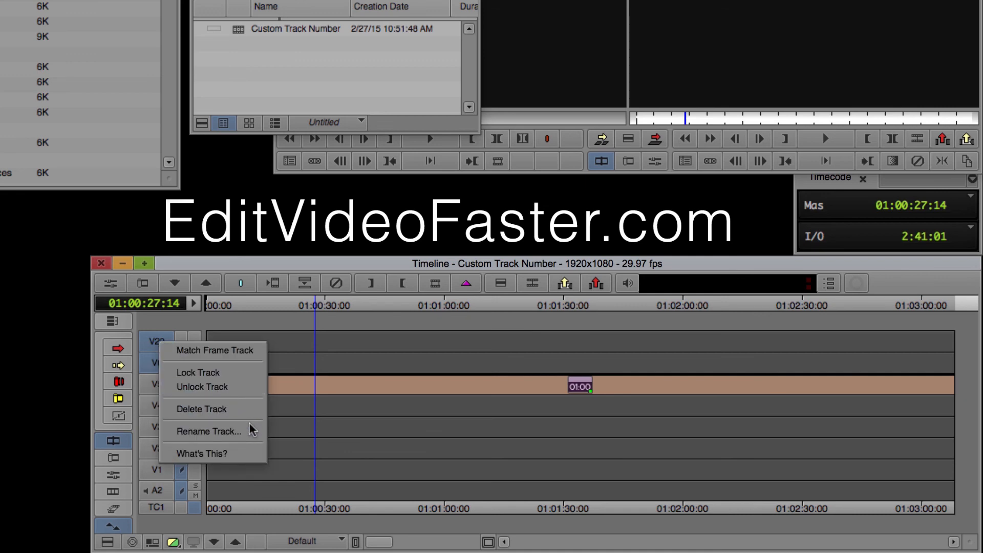
# - Rename track V20 to 'Josh 02.27.15'
pyautogui.click(209, 431)
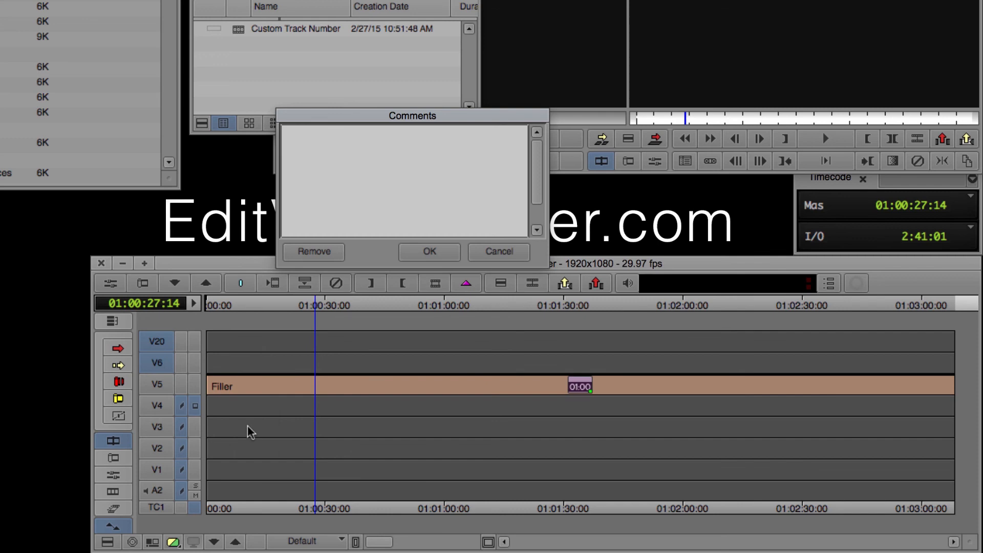
pyautogui.write('Josh')
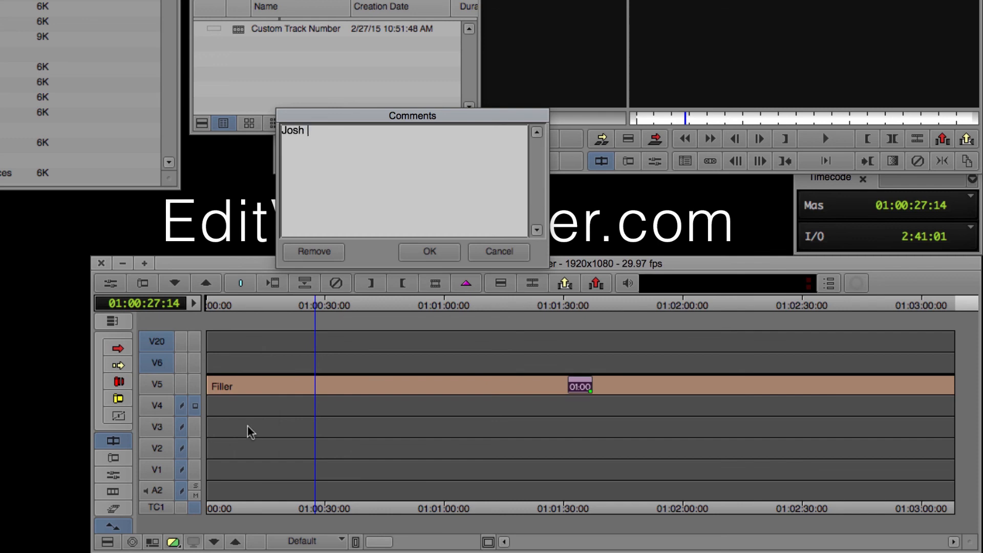
pyautogui.write('02.')
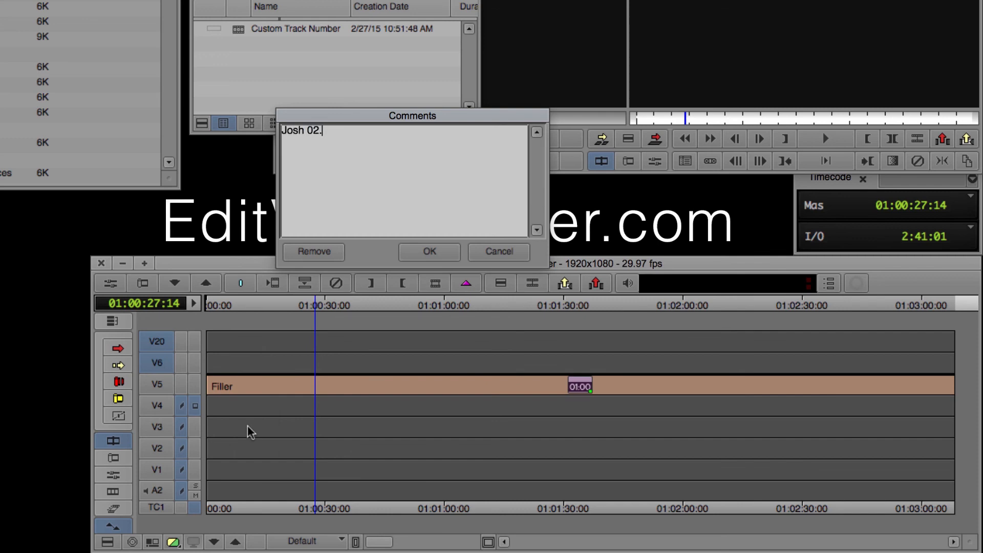
pyautogui.write('27.1')
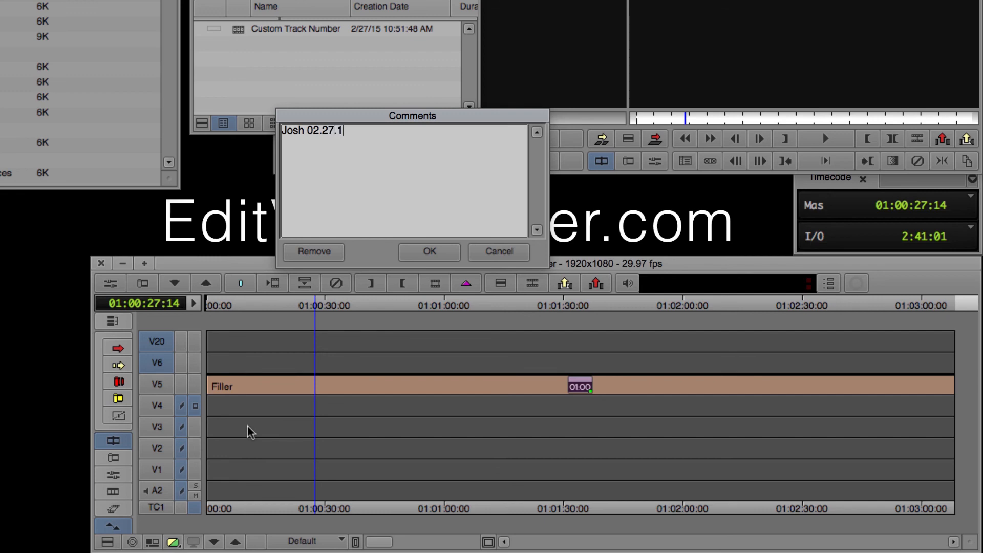
pyautogui.write('5')
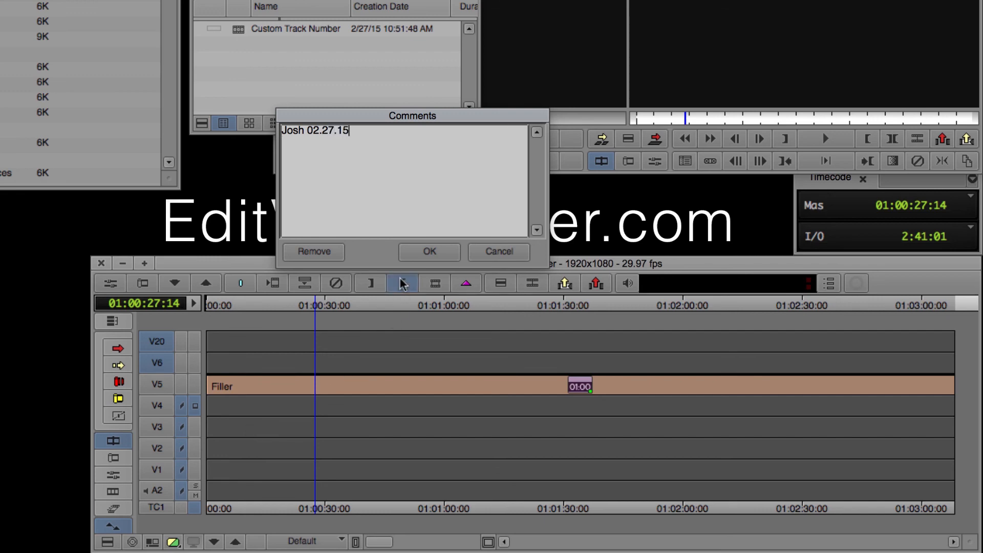
pyautogui.click(429, 252)
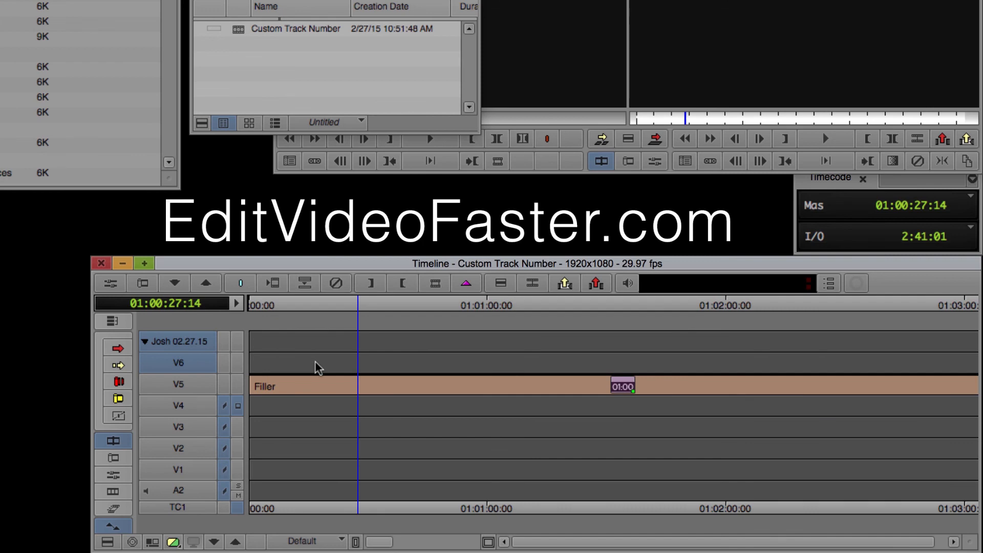